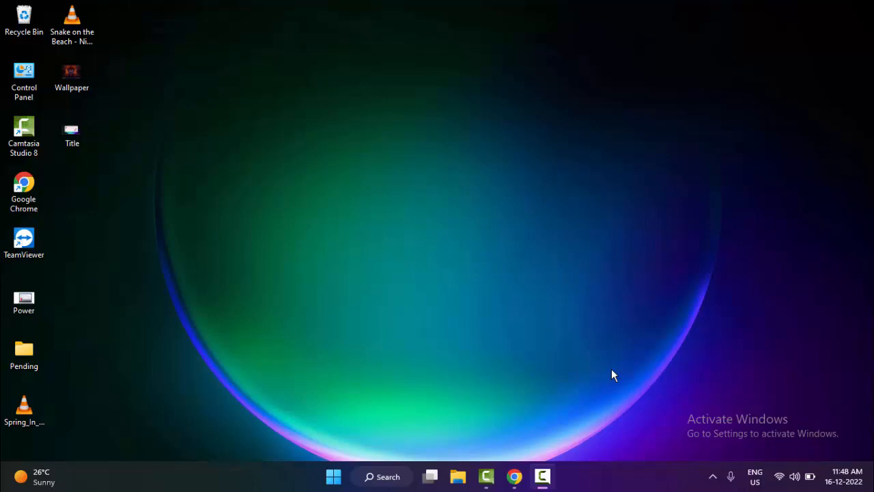
mouse_move(465, 381)
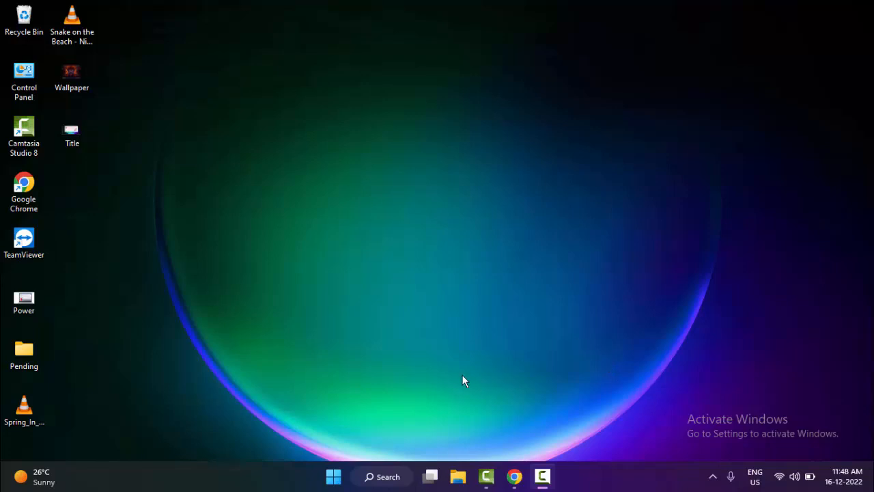
mouse_move(385, 377)
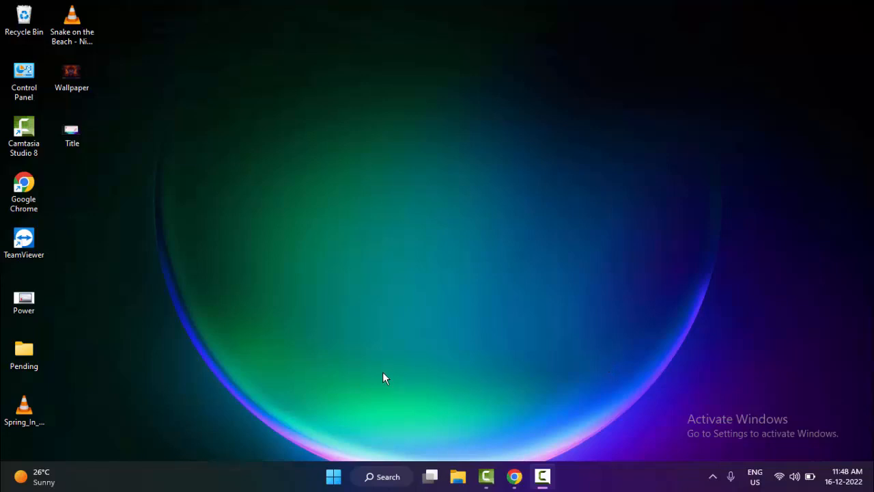
Search the Start menu for 'services'.
click(333, 476)
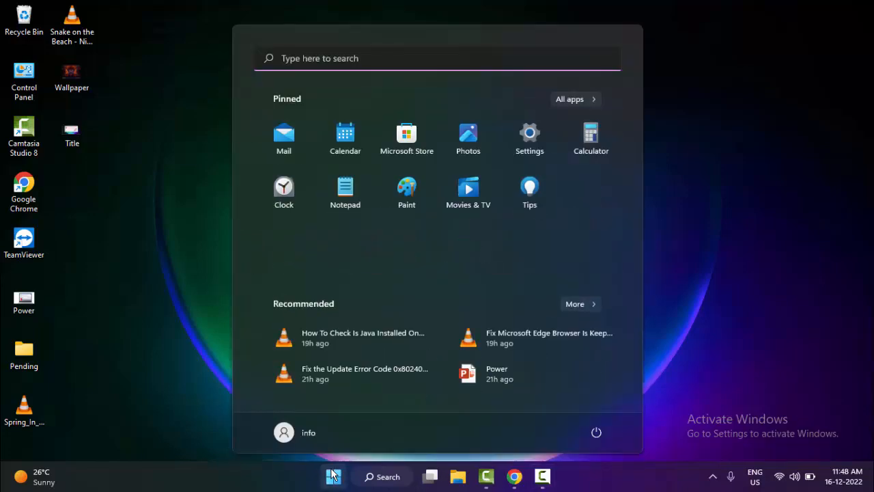
text(services)
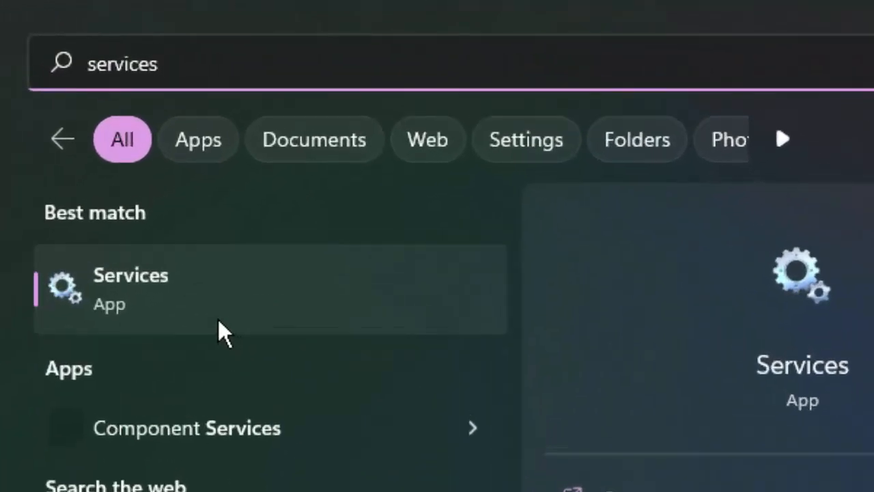
mouse_move(136, 321)
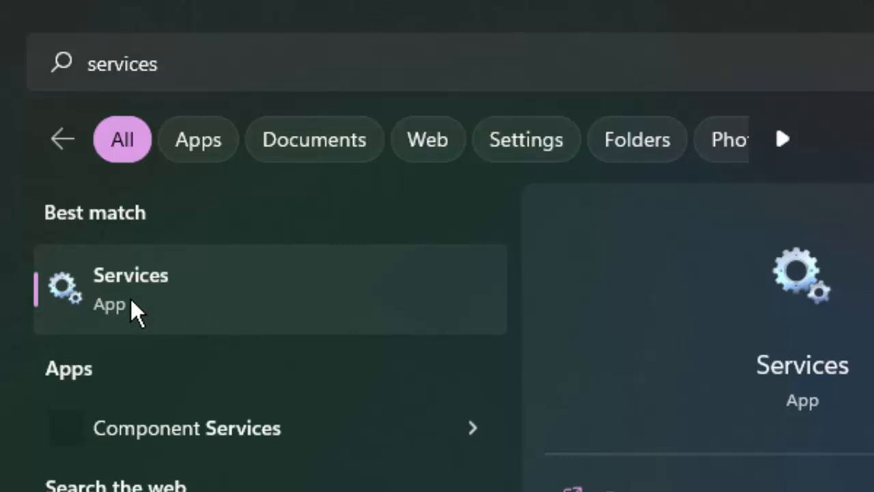
Launch the Services app from the search results.
click(130, 287)
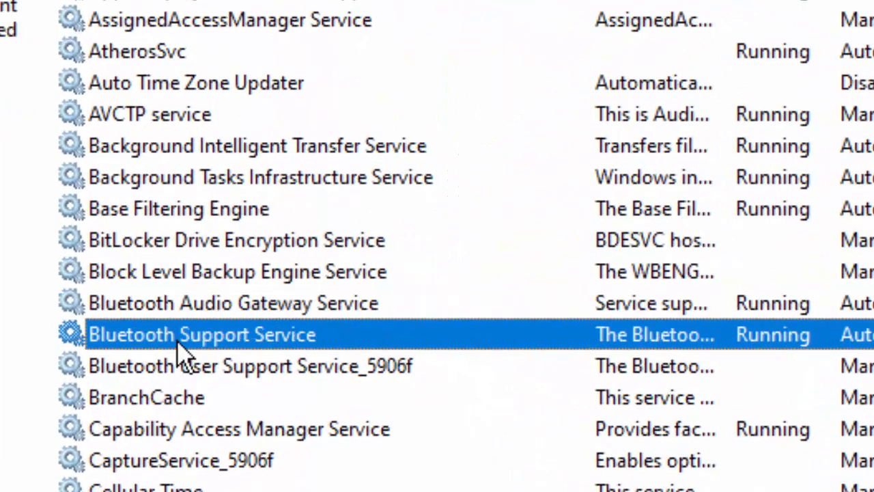
mouse_move(171, 363)
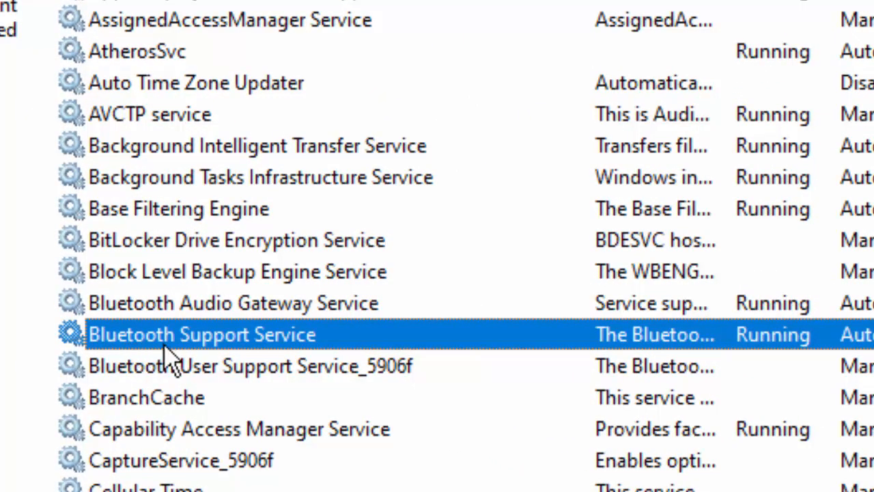
mouse_move(225, 362)
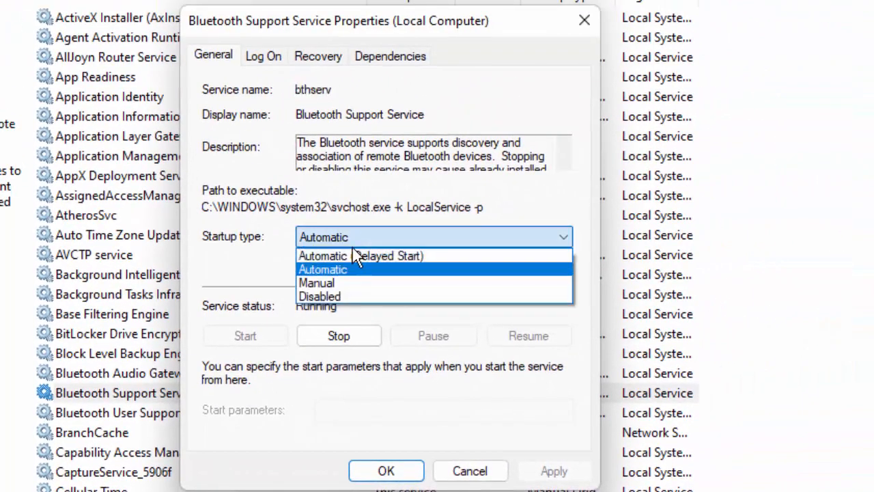
Set Bluetooth Support Service's startup type to Automatic.
click(323, 269)
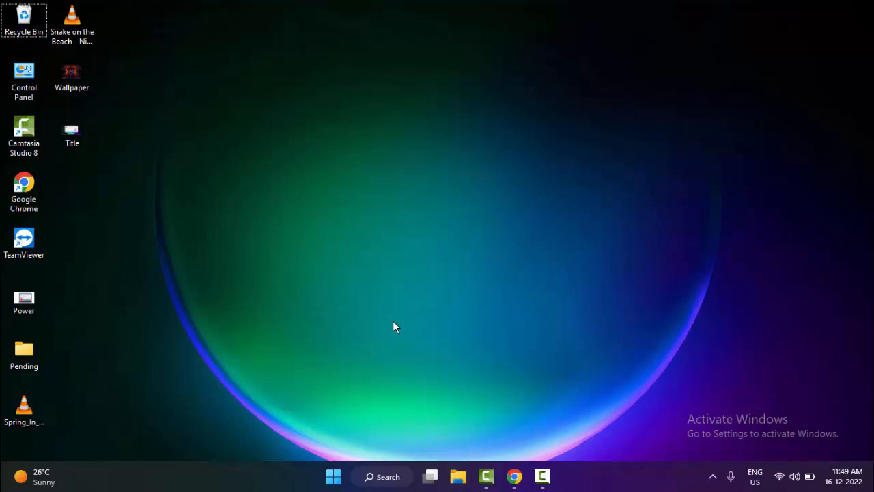
mouse_move(382, 333)
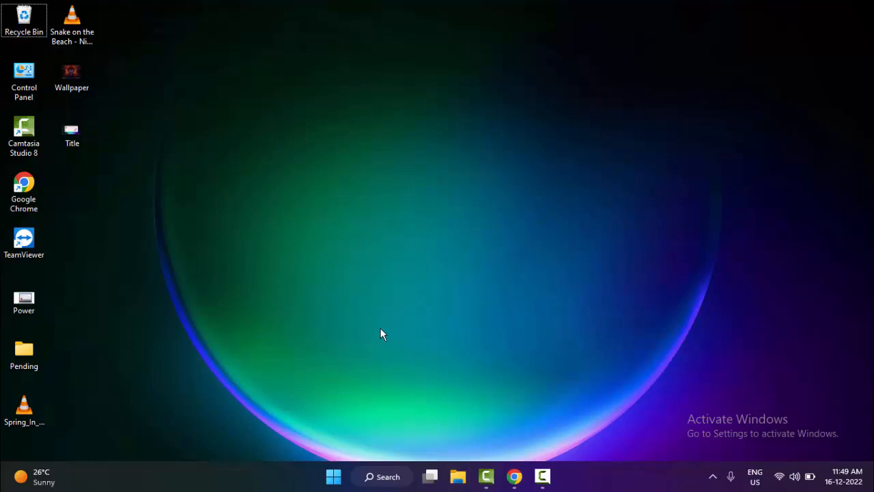
mouse_move(381, 335)
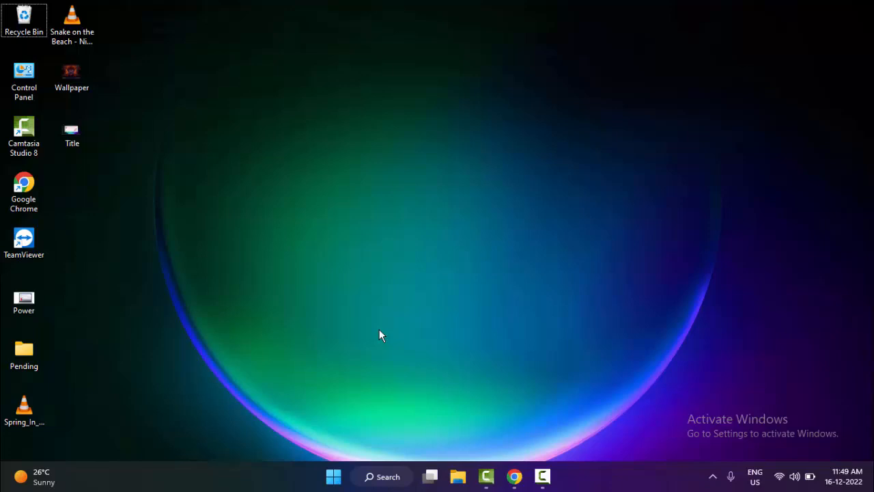
mouse_move(372, 342)
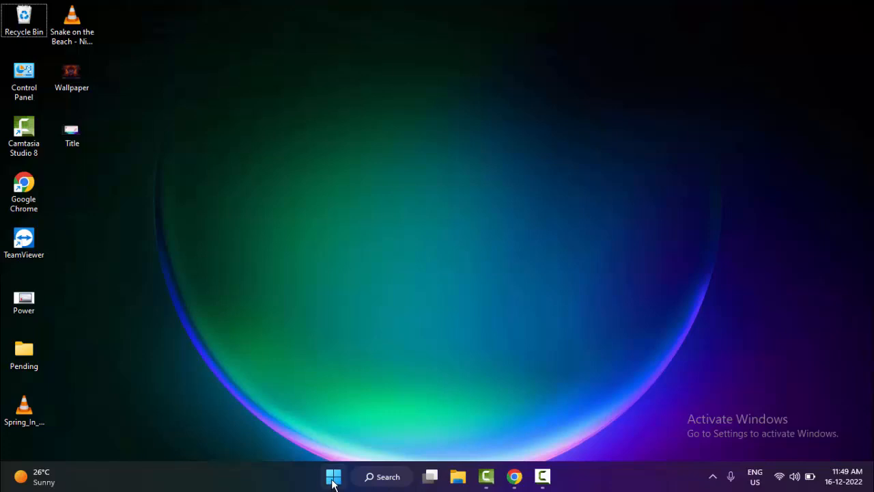
Open the Start menu search to look up fsquirt.
click(334, 476)
text(fsquirt)
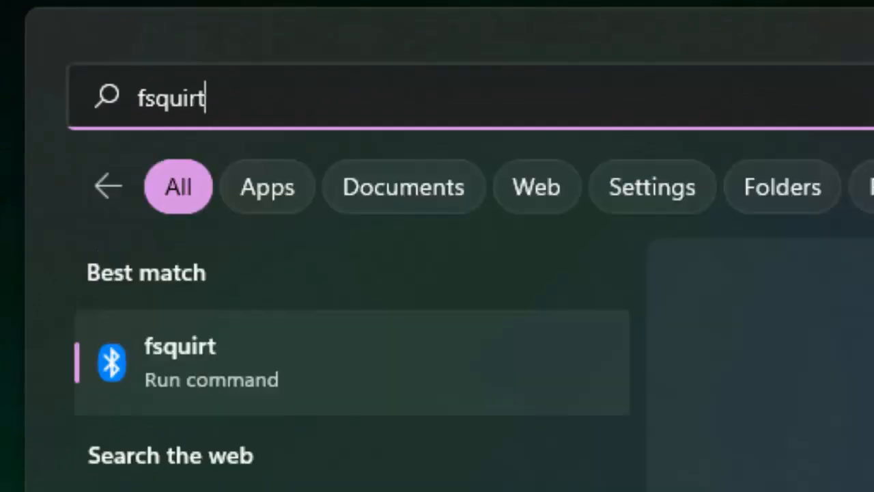
mouse_move(204, 385)
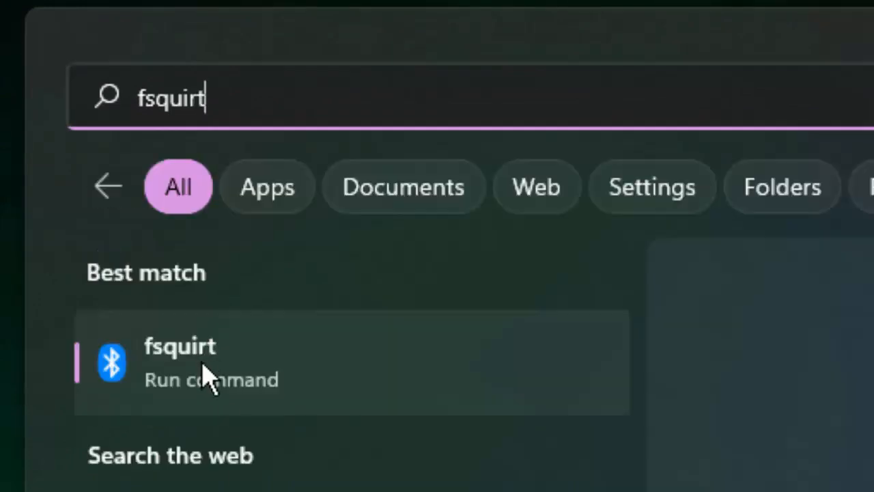
Run fsquirt to open the Bluetooth File Transfer wizard, then cancel it.
click(180, 346)
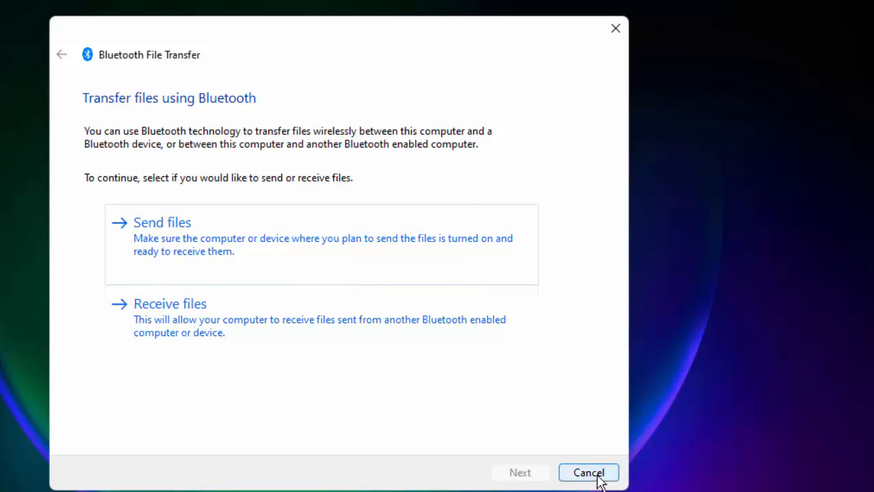
click(588, 472)
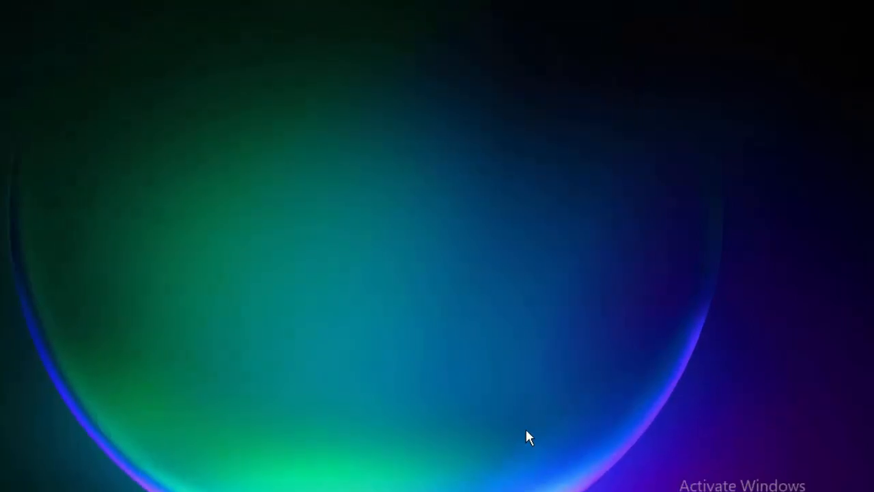